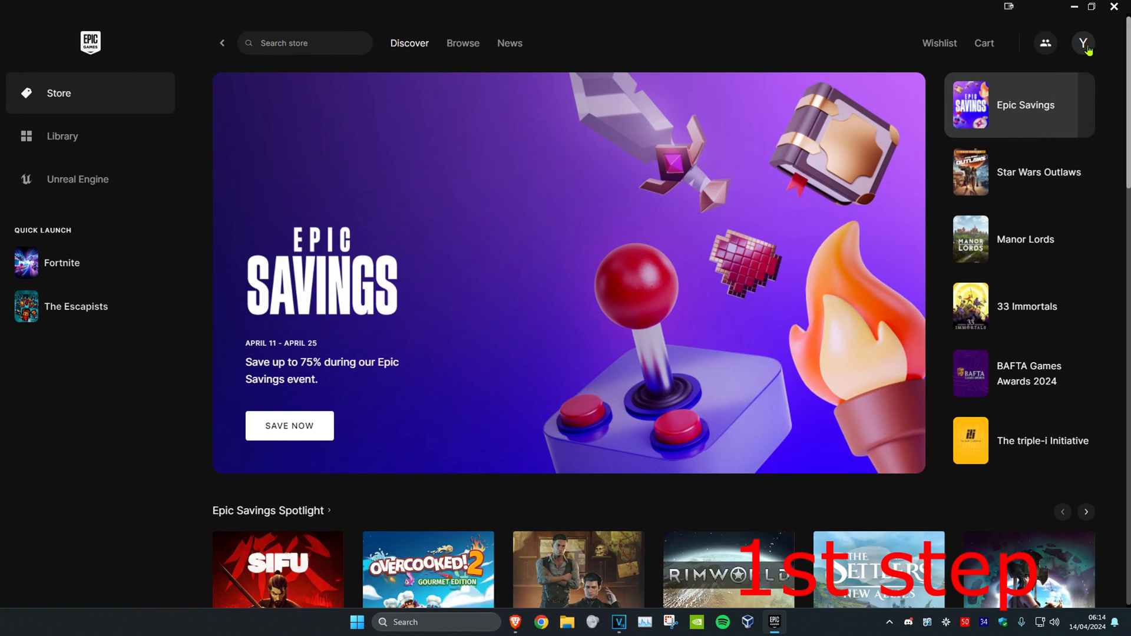
Turn on Throttle Downloads in Epic Games Launcher settings with a 0 KB/s limit.
{"action": "left_click", "coordinate": [1083, 43]}
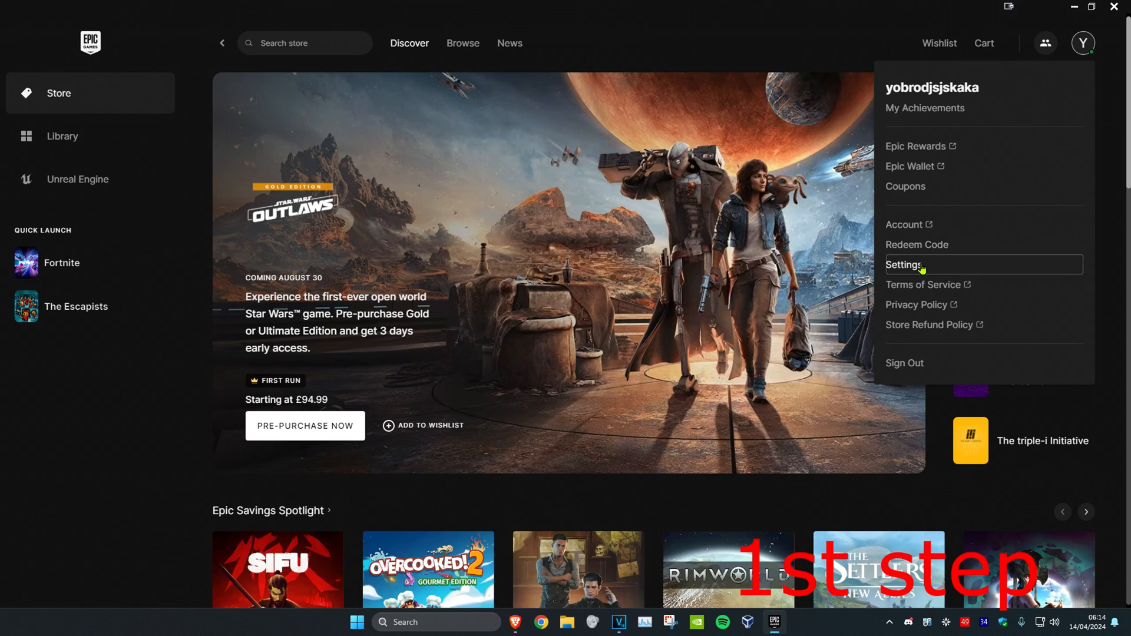
{"action": "left_click", "coordinate": [901, 264]}
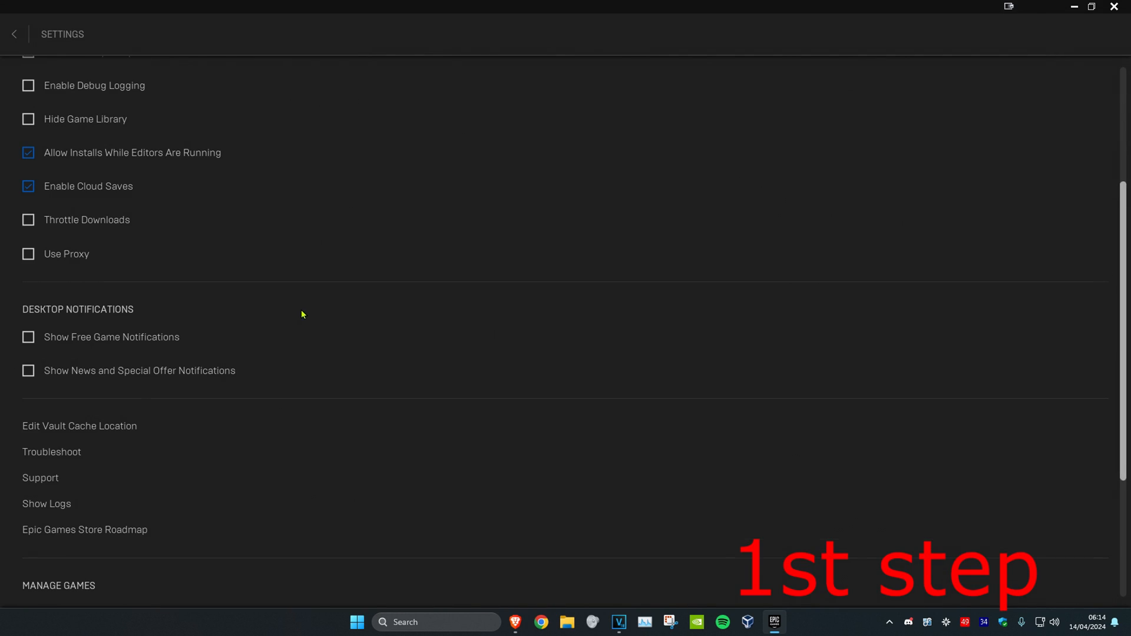
{"action": "left_click", "coordinate": [28, 219]}
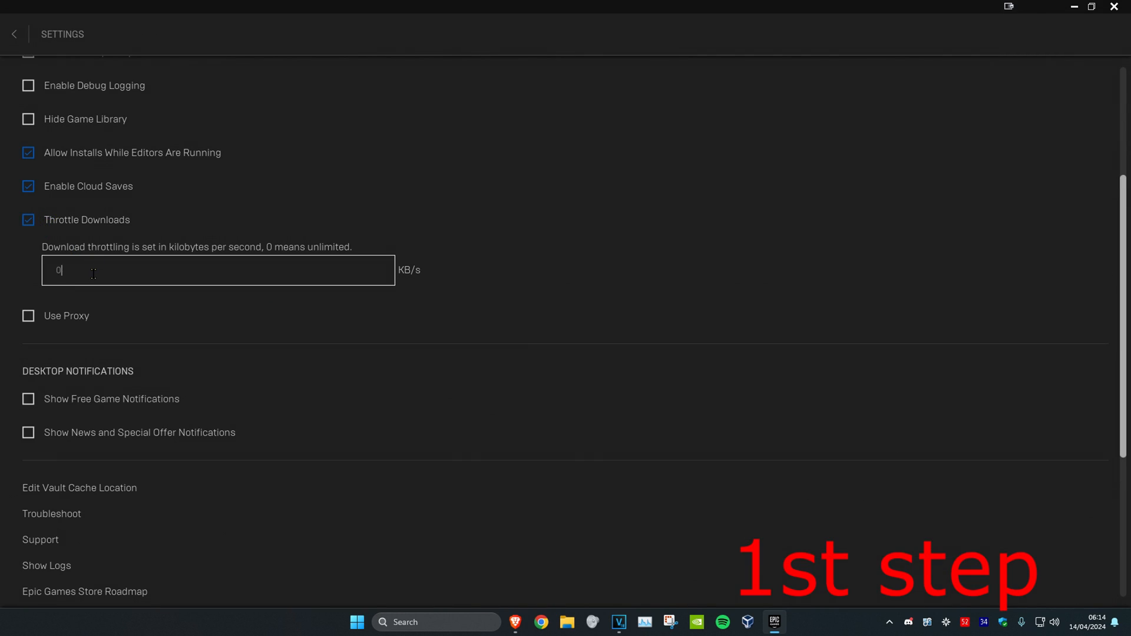
{"action": "key", "text": "Backspace"}
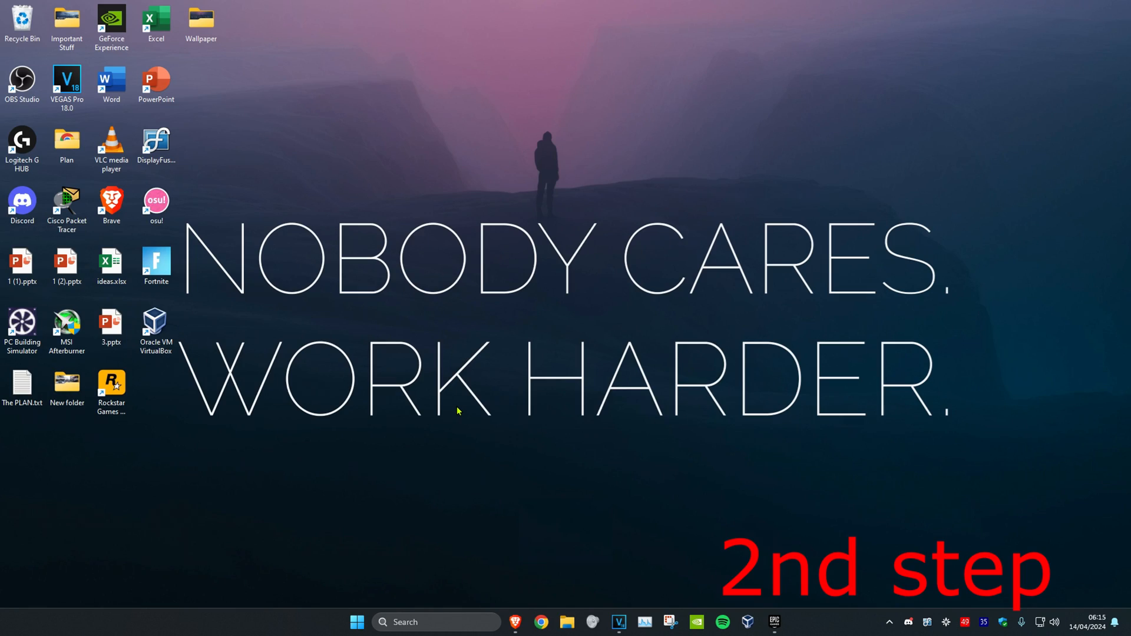
Search Start for 'firewall & network protection' and open that Windows Security page.
{"action": "type", "text": "firewall & network protection"}
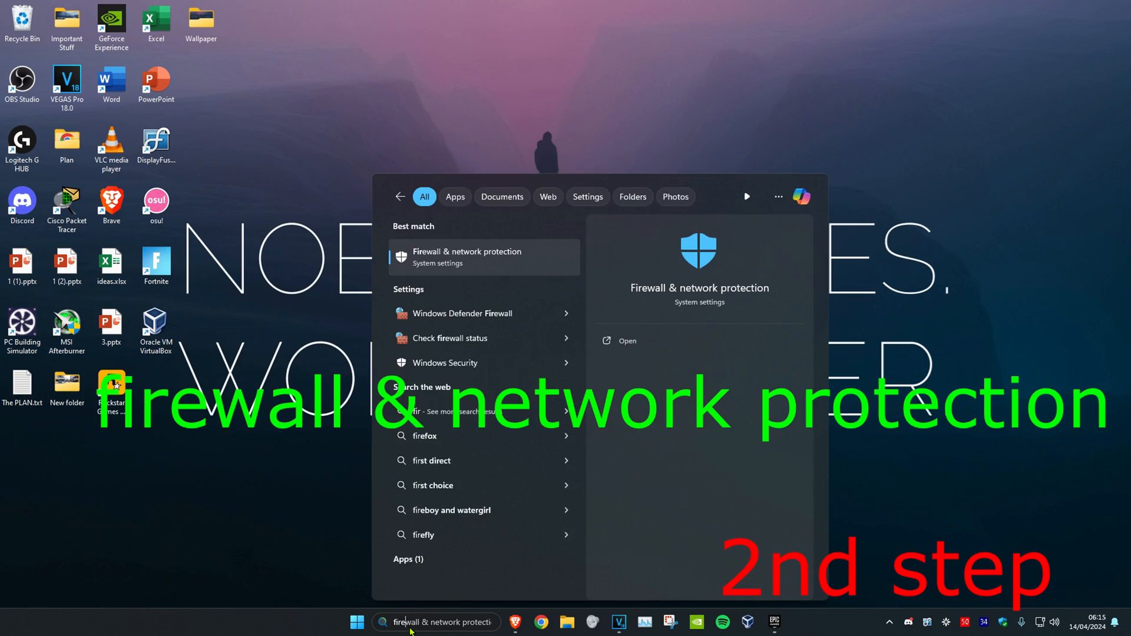
{"action": "type", "text": "firewall and"}
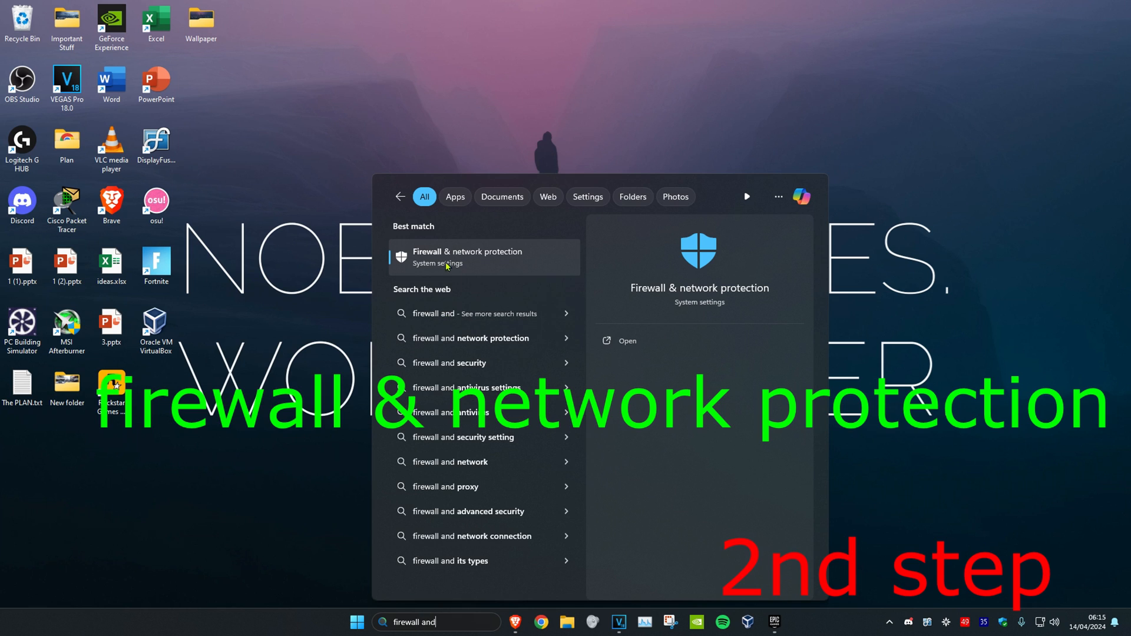
{"action": "left_click", "coordinate": [467, 257]}
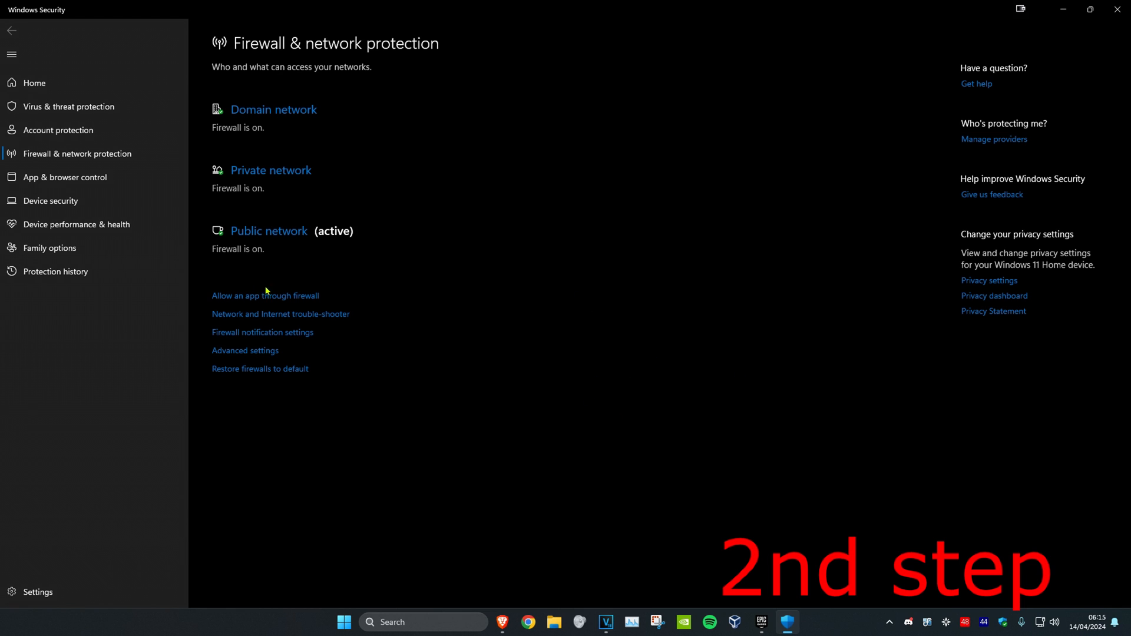
Unlock the allowed-apps list and start browsing for another app to allow.
{"action": "left_click", "coordinate": [264, 296]}
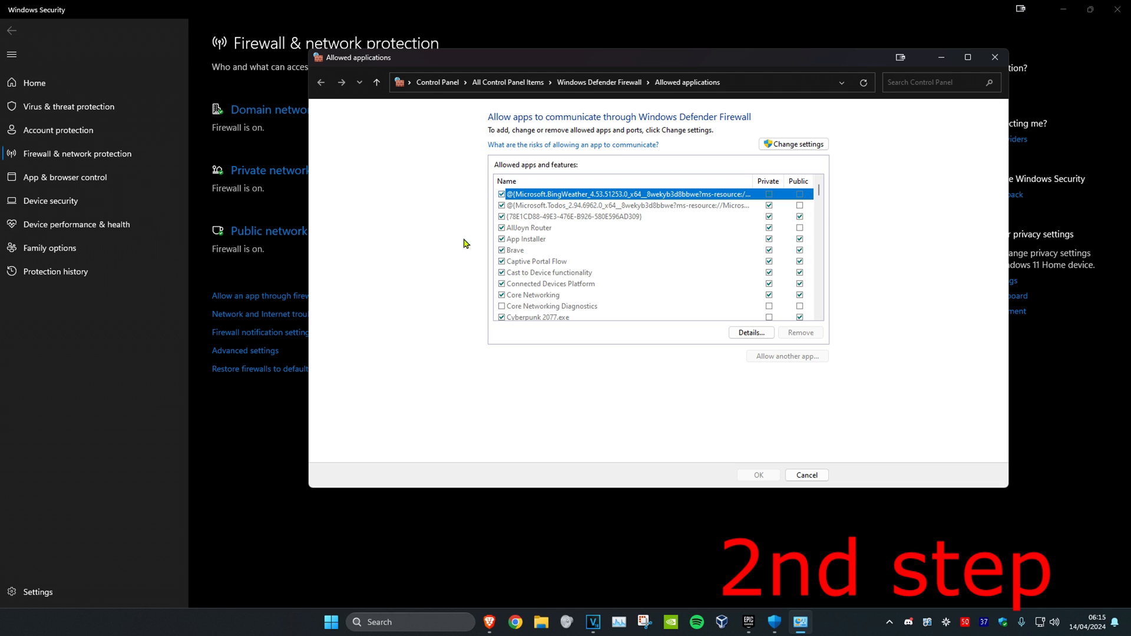
{"action": "left_click", "coordinate": [793, 145]}
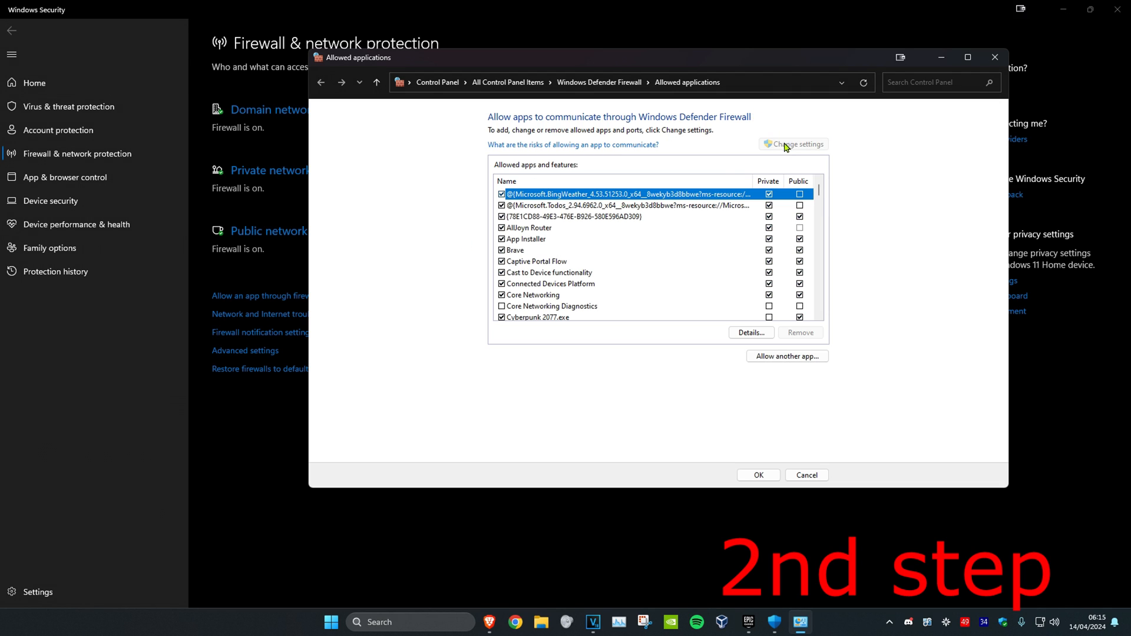
{"action": "left_click", "coordinate": [787, 356]}
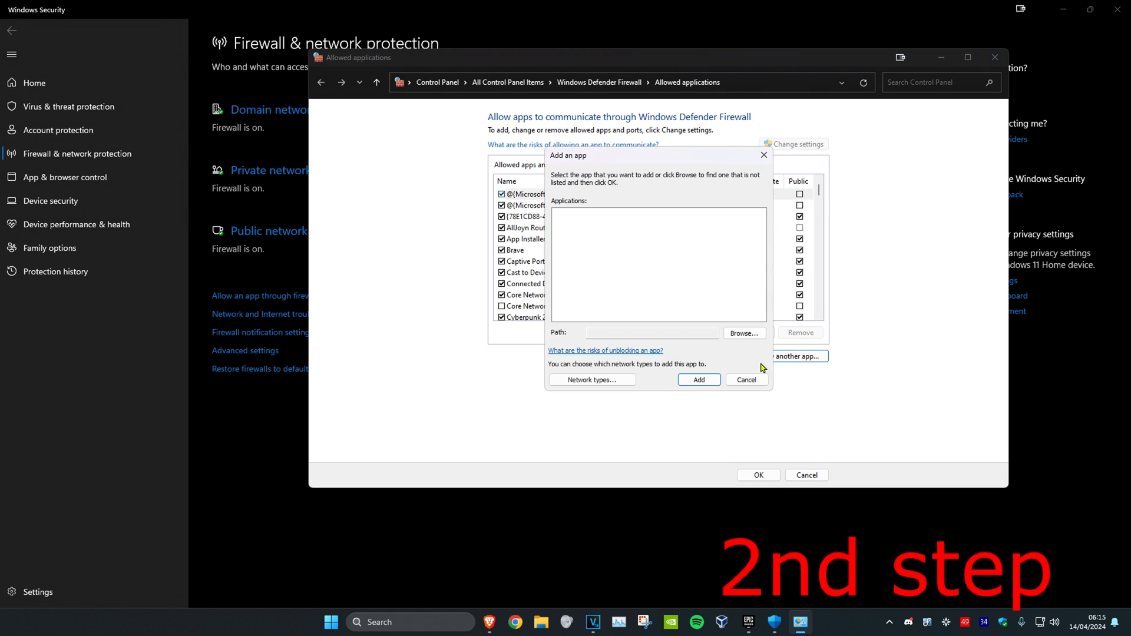
{"action": "left_click", "coordinate": [744, 333]}
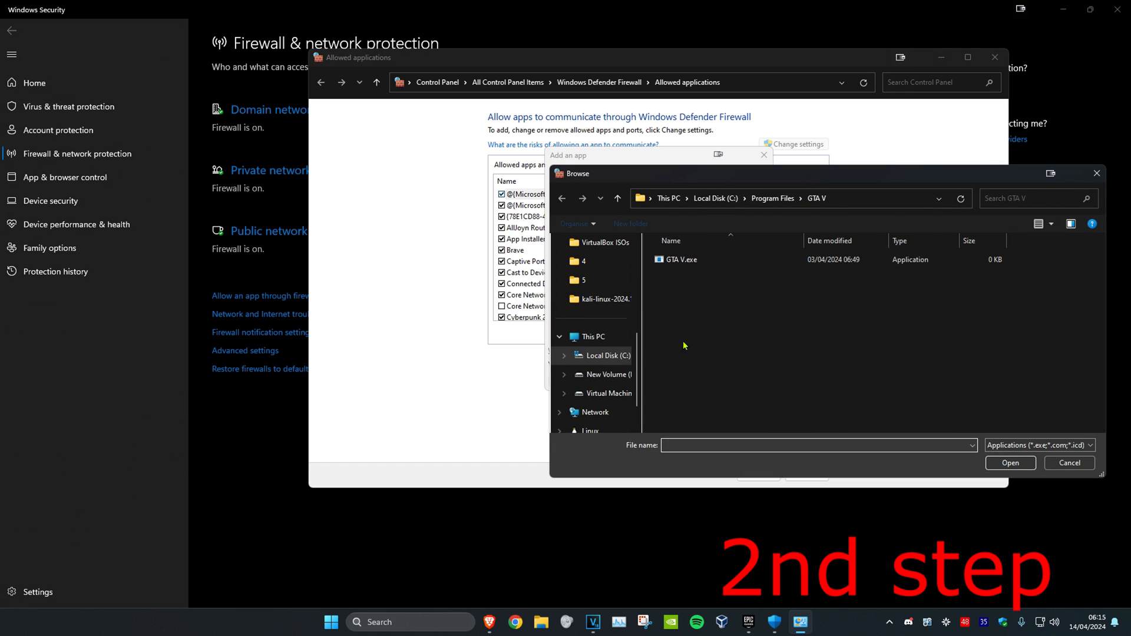
Browse from C: through Program Files (x86) and Epic Games into the launcher's Engine folder.
{"action": "left_click", "coordinate": [715, 198]}
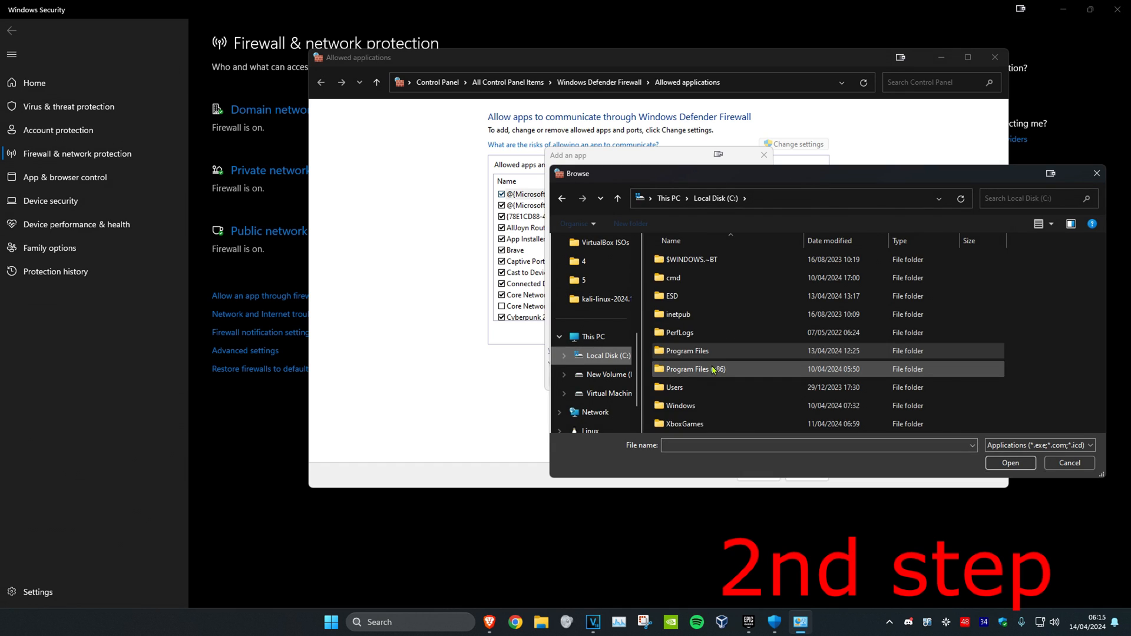
{"action": "double_click", "coordinate": [688, 369]}
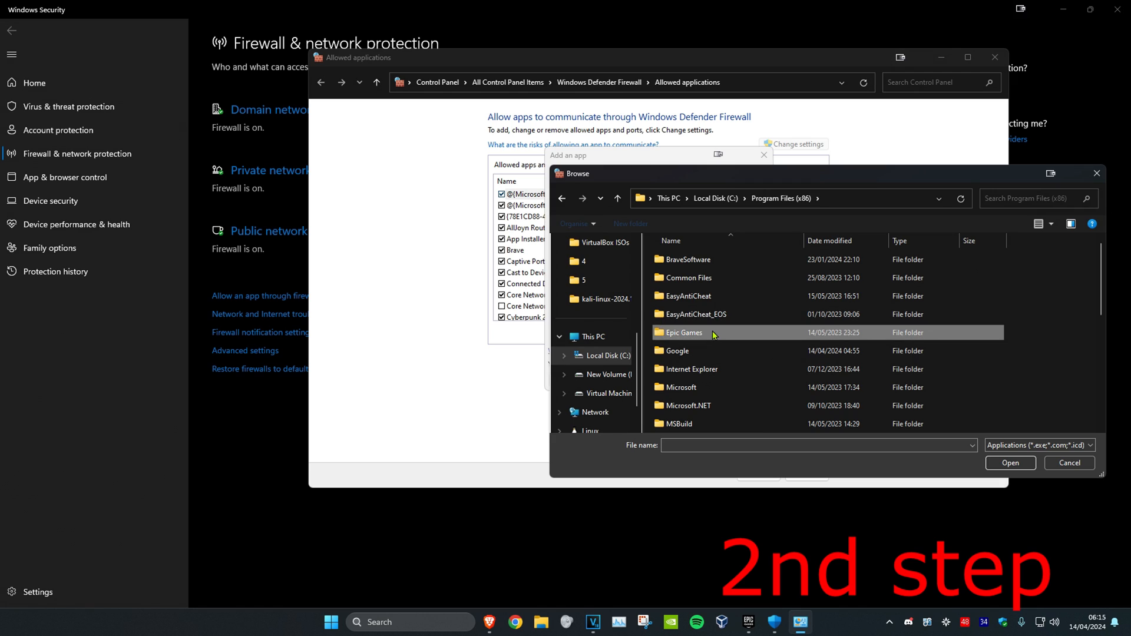
{"action": "double_click", "coordinate": [683, 332]}
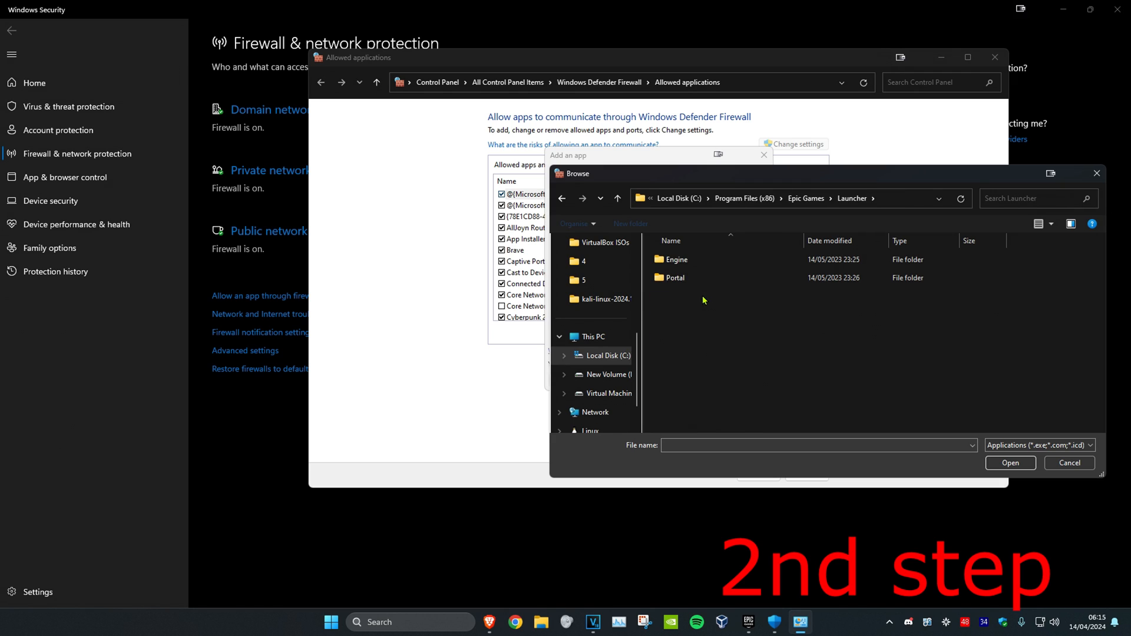
{"action": "double_click", "coordinate": [676, 259]}
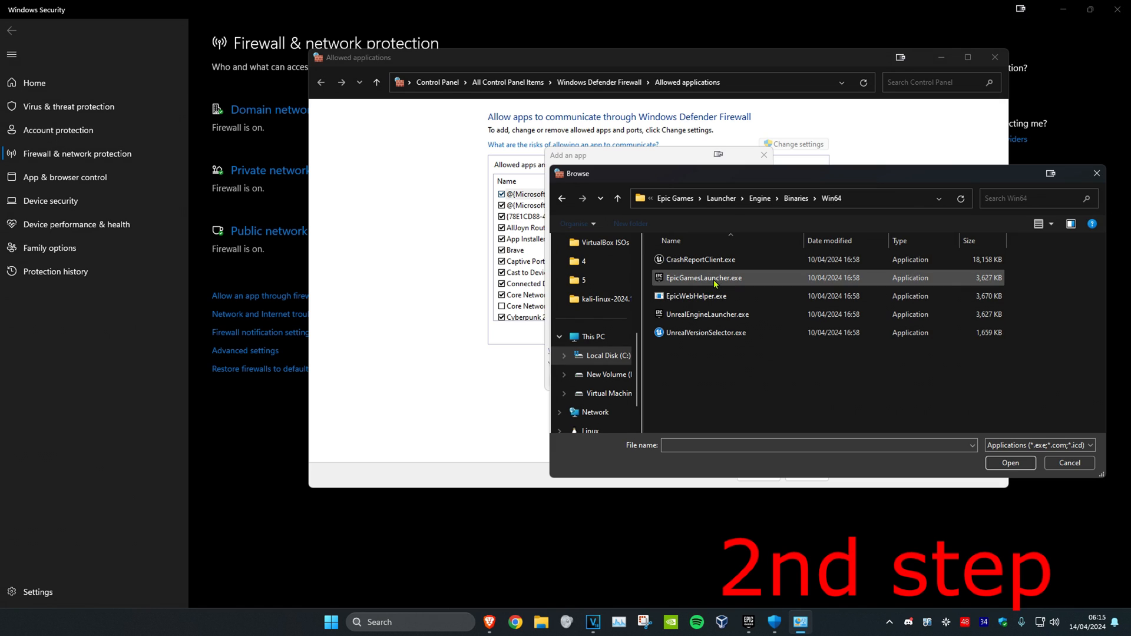
{"action": "mouse_move", "coordinate": [699, 281]}
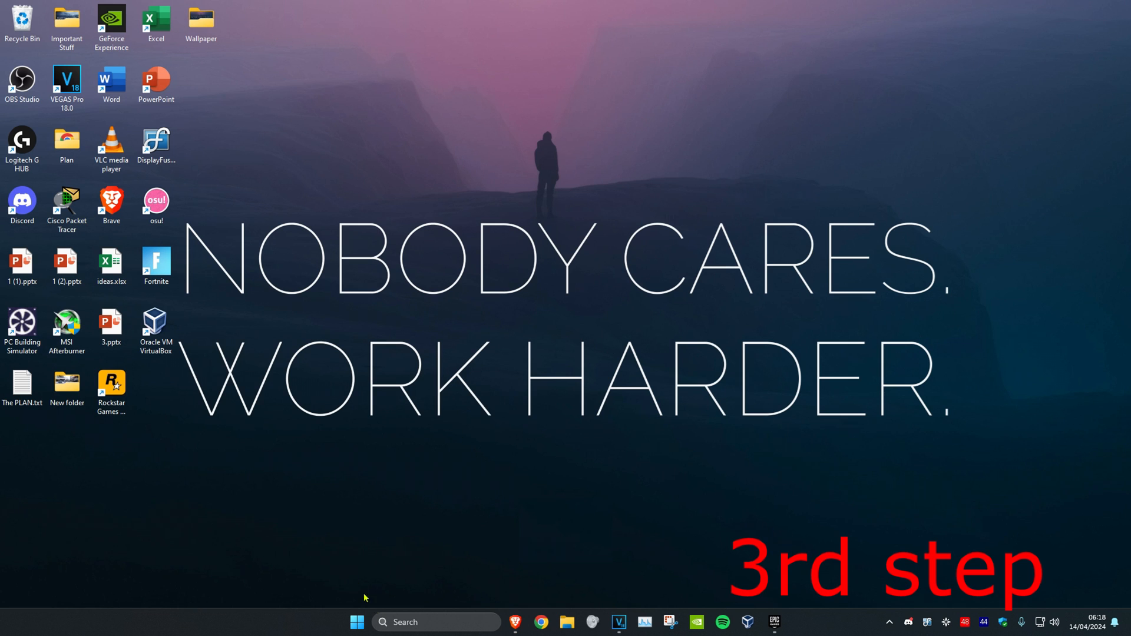
Open Device Manager, expand Network adapters and select the Realtek PCIe GbE Family Controller.
{"action": "type", "text": "device Manager"}
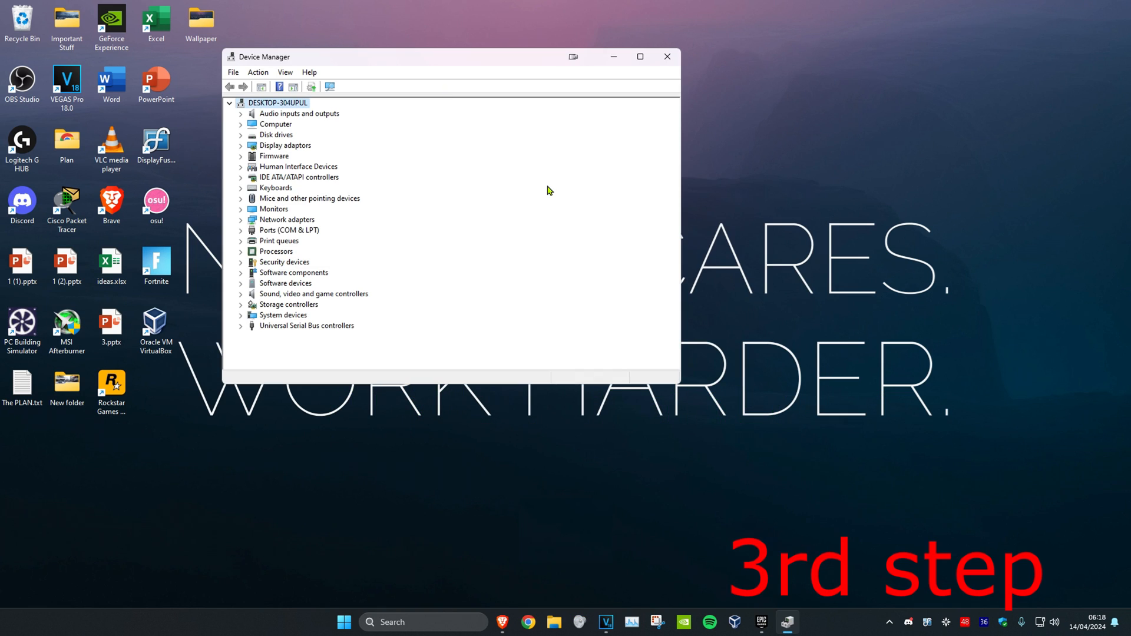
{"action": "left_click", "coordinate": [241, 220]}
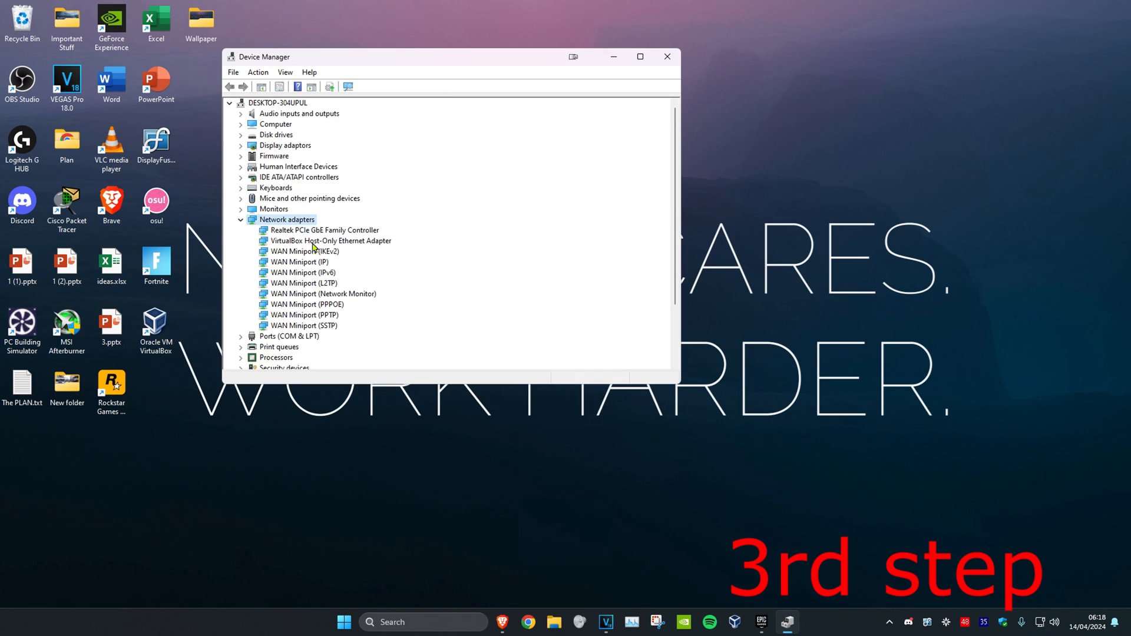
{"action": "left_click", "coordinate": [325, 229]}
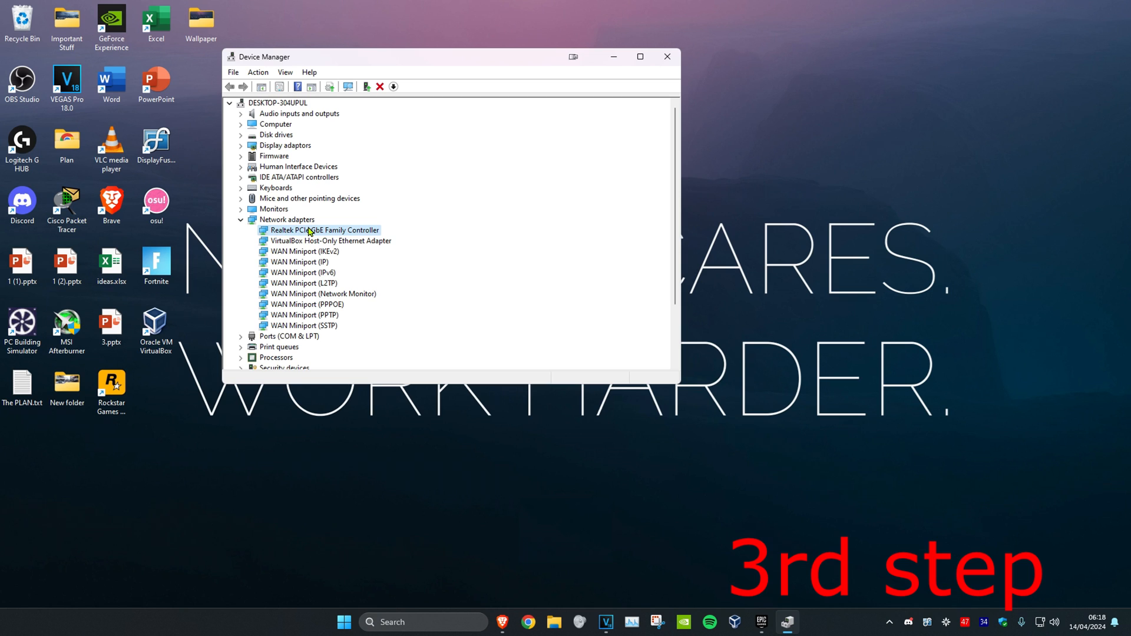